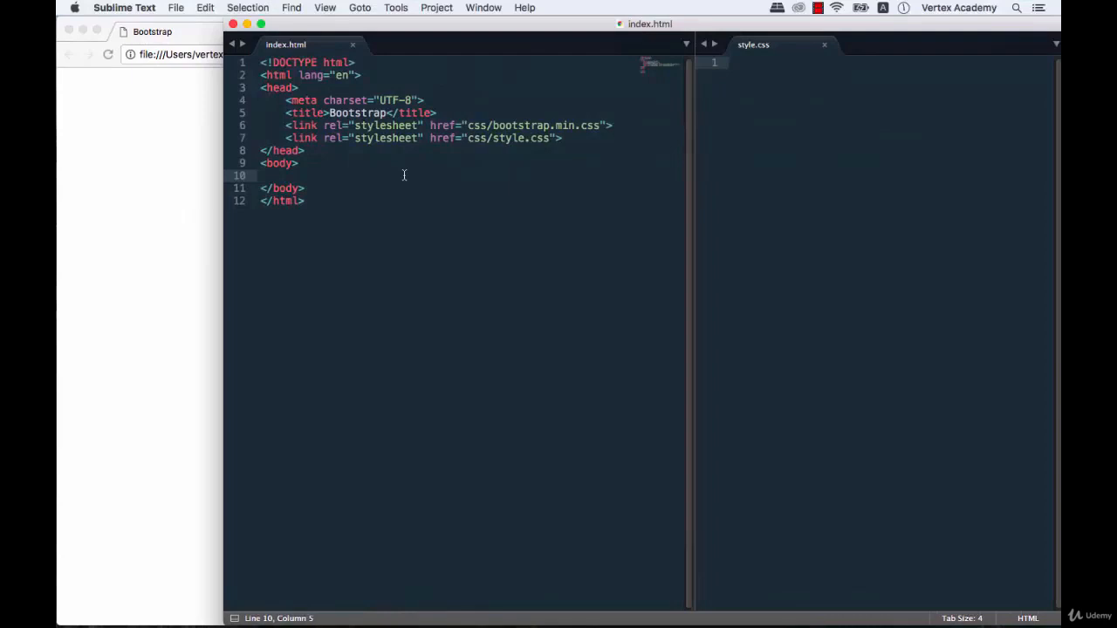
Step: Add a container-fluid div containing a row div using Emmet shorthand
text(.)
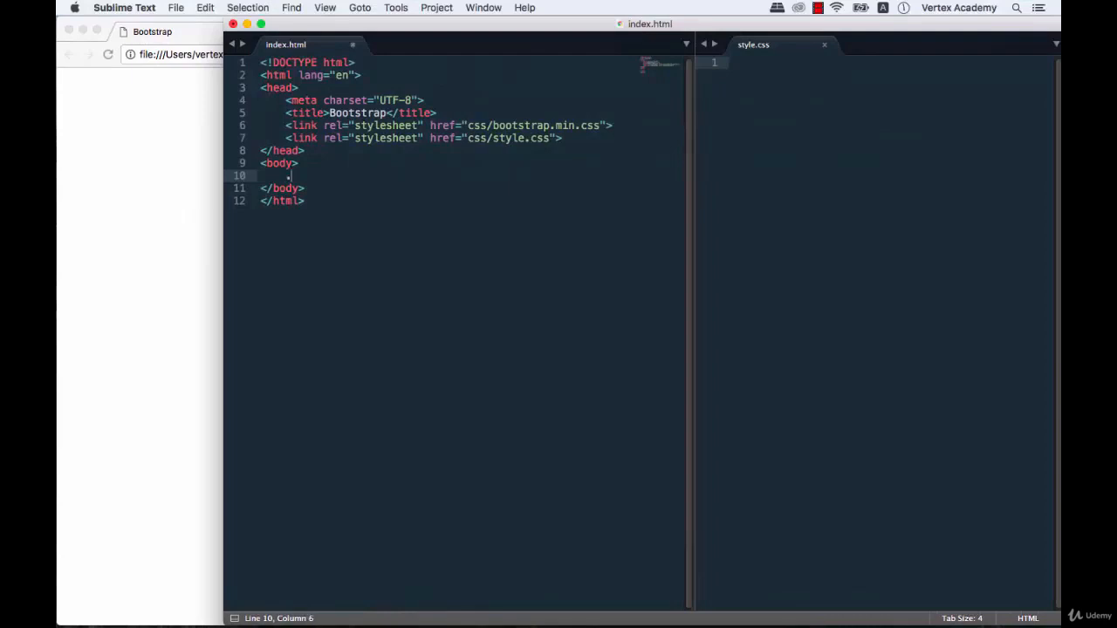
text(.container-fluid">)
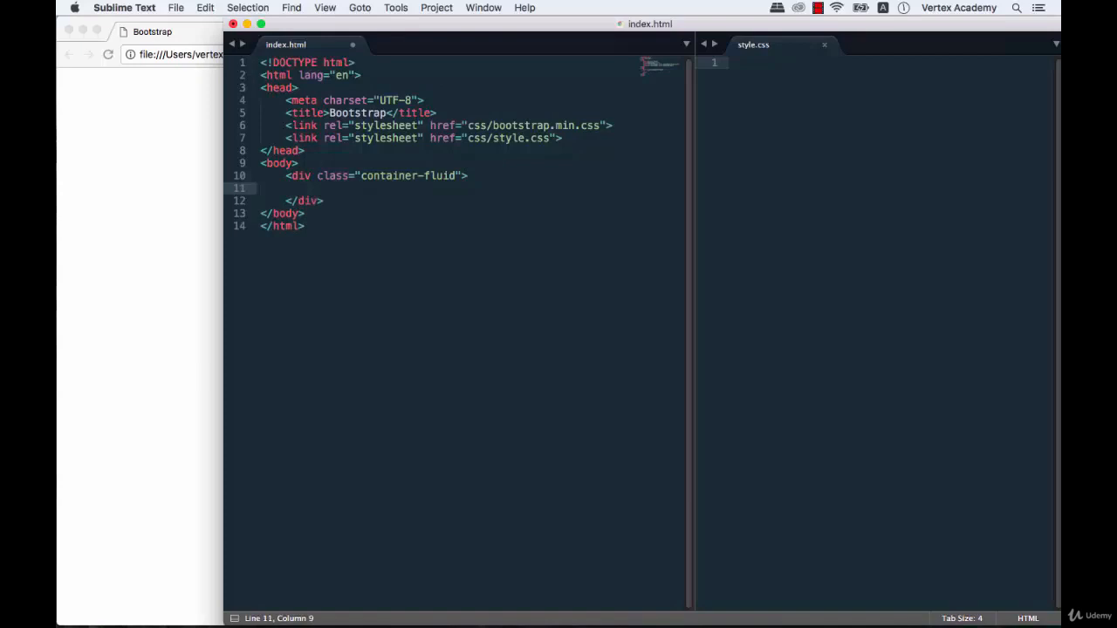
text(.row)
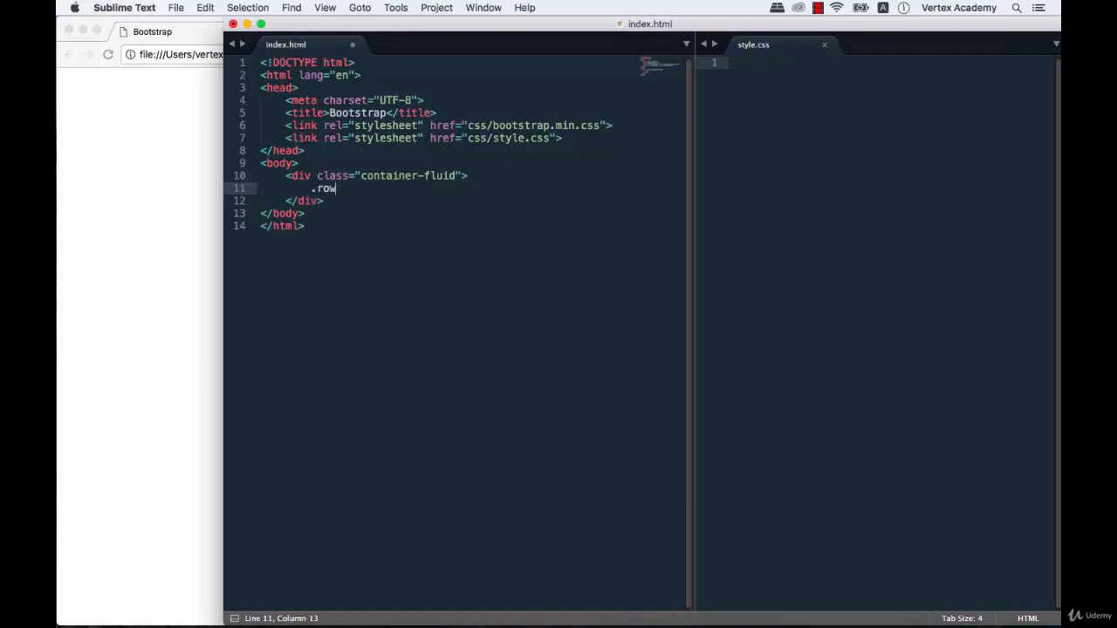
key(Tab)
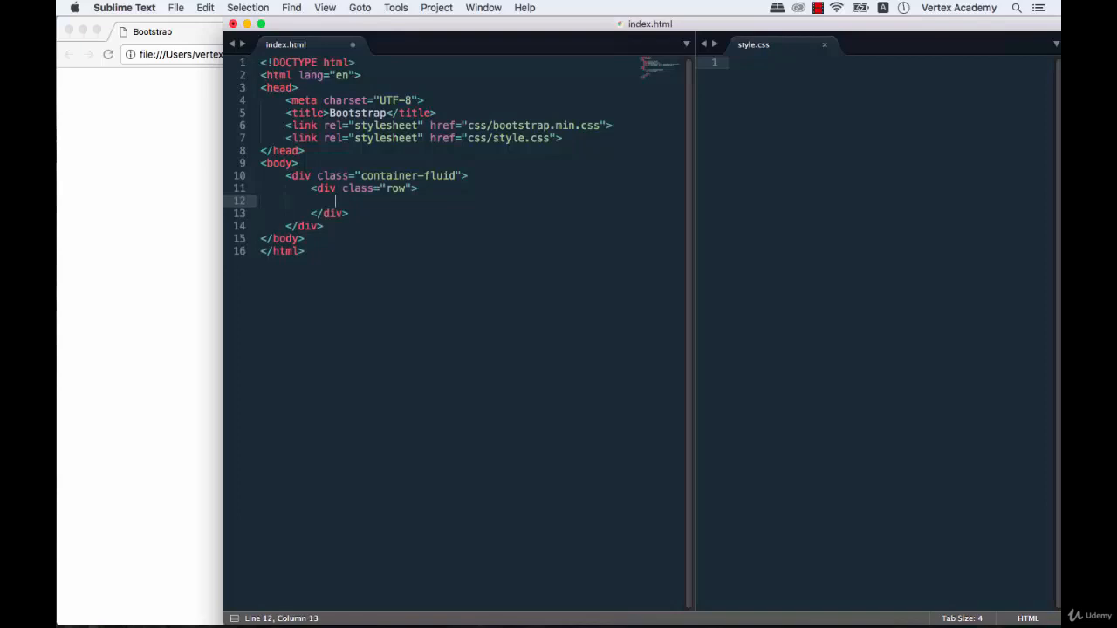
Step: Fill the row with five col-xl divs labelled A to E and save index.html
text(.col-)
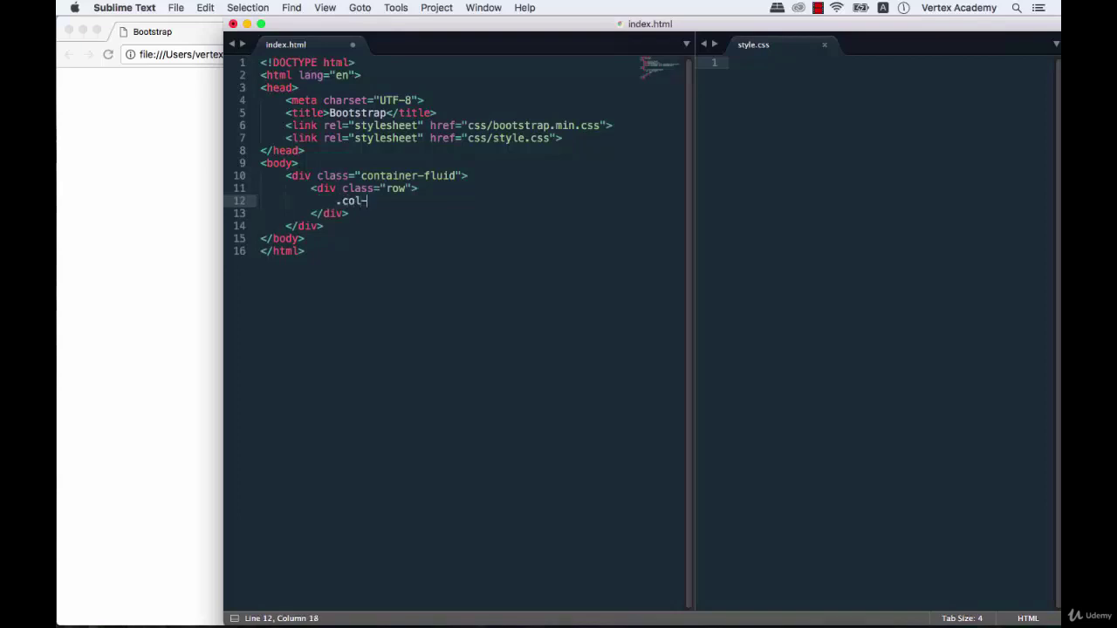
text(xl)
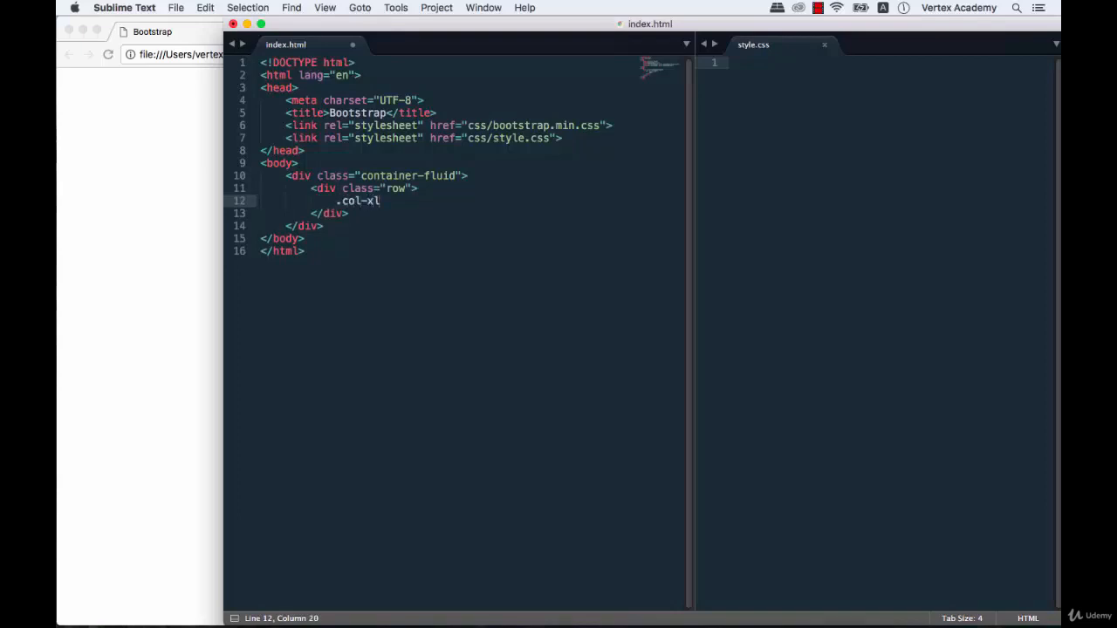
key(tab)
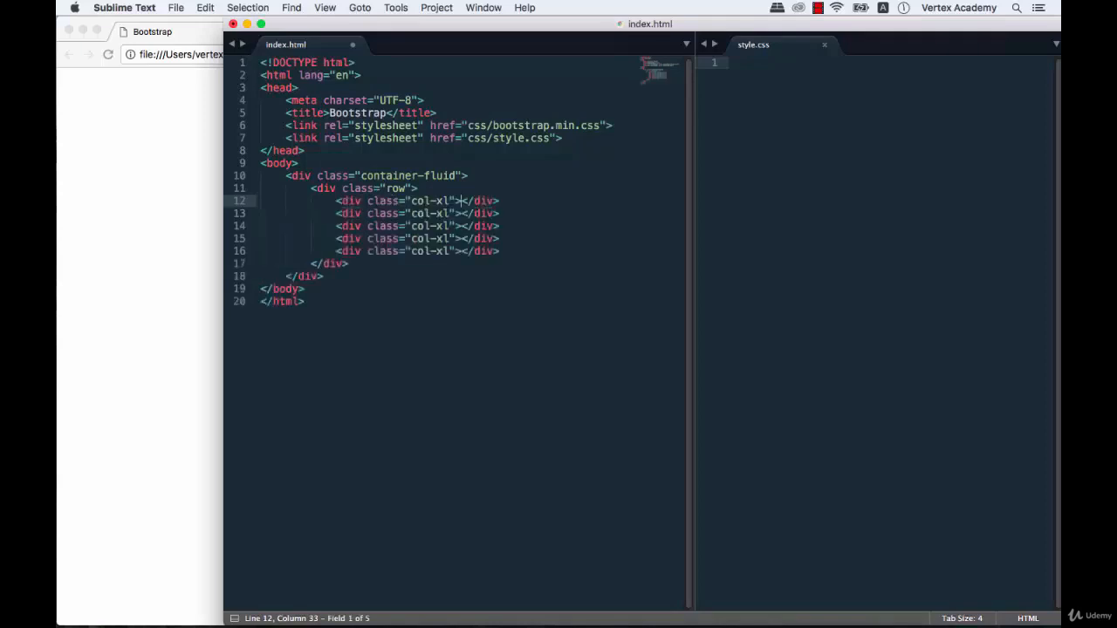
text(A)
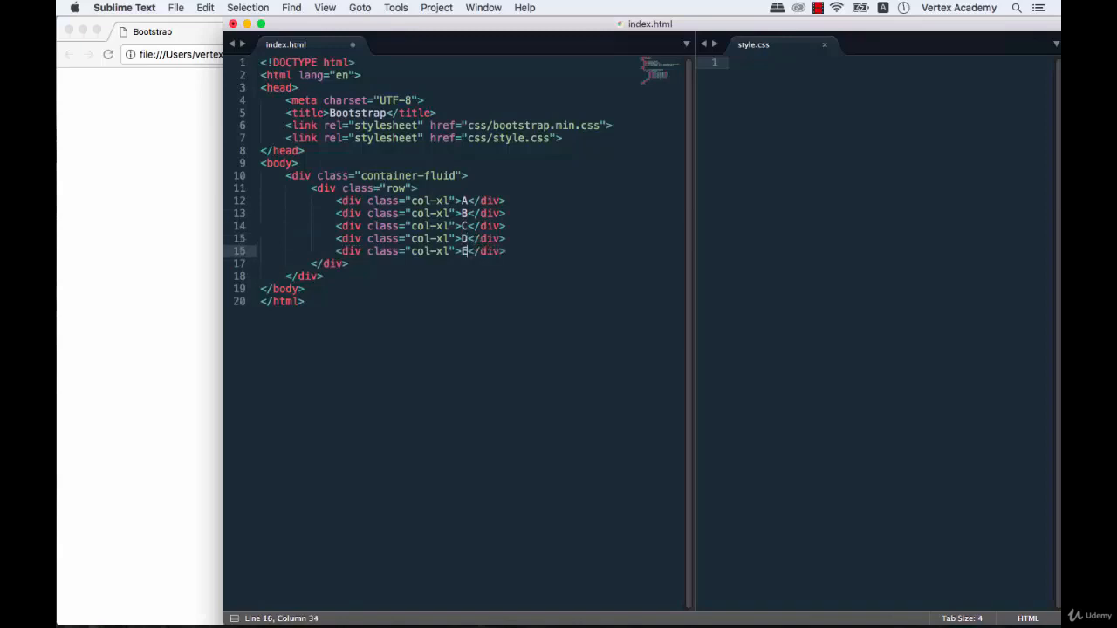
key(cmd+s)
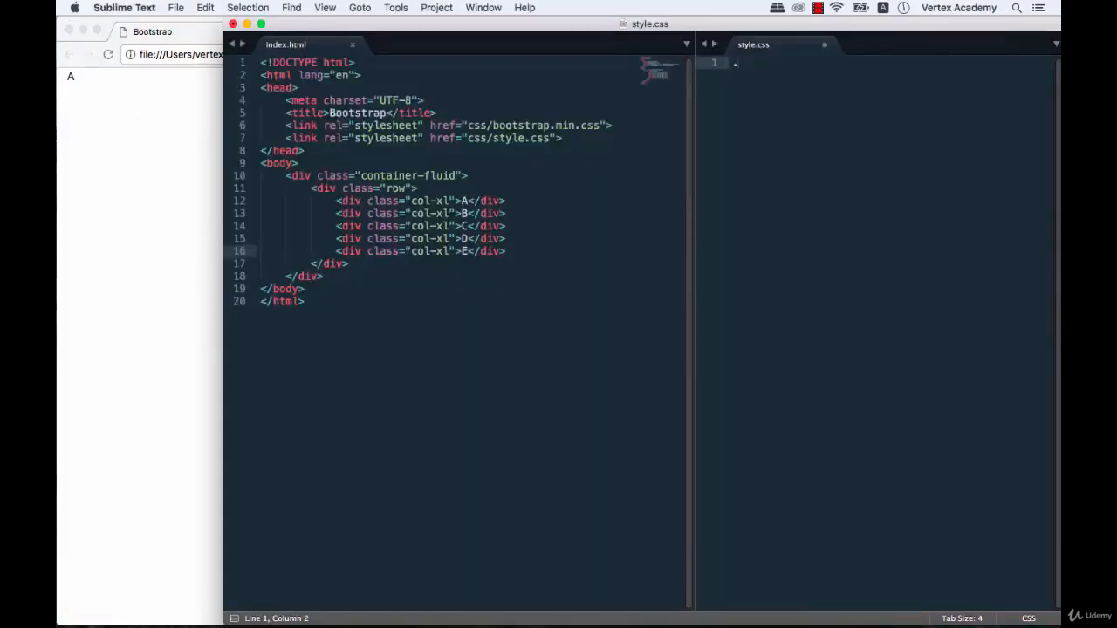
Step: Write a .row>div rule with height 150px, background #ffff00 and border 1px solid #000
text(.row)
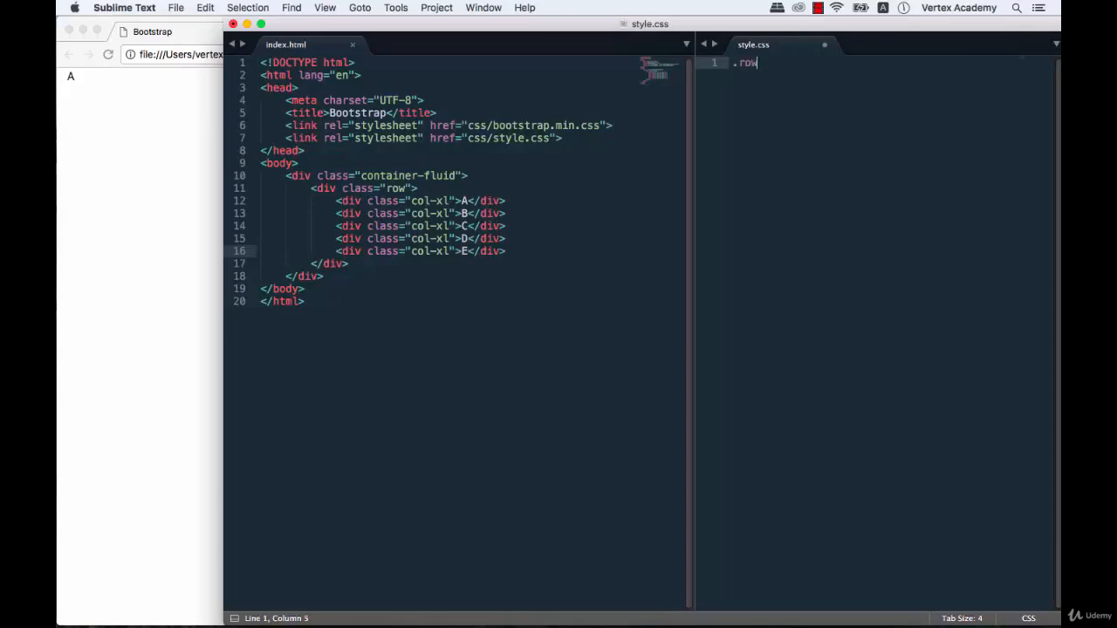
text(>div)
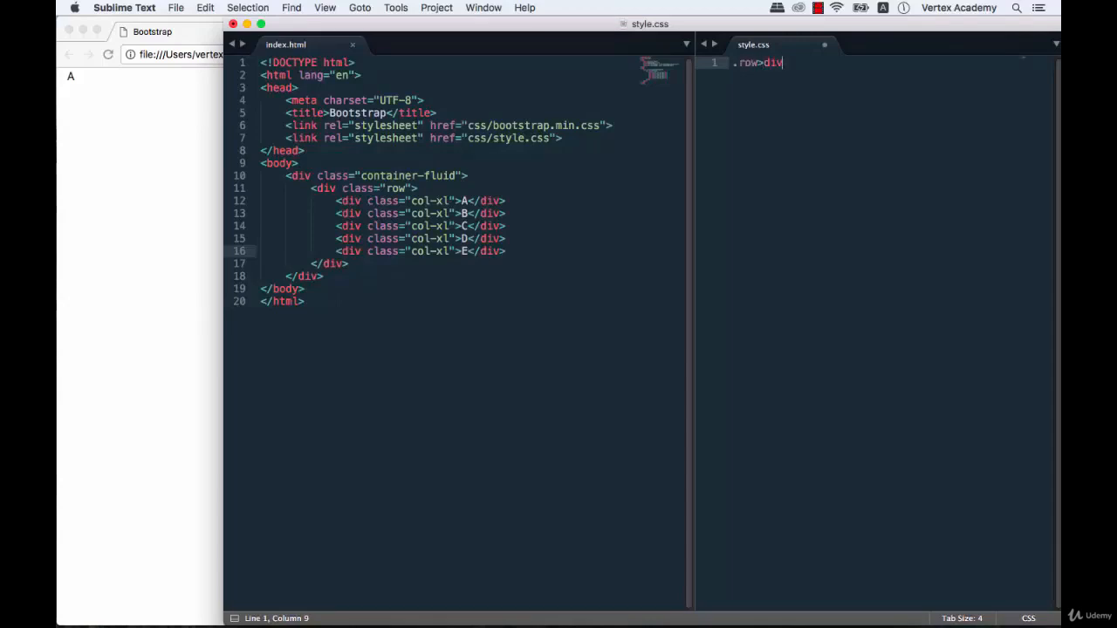
text({)
text(height: 150)
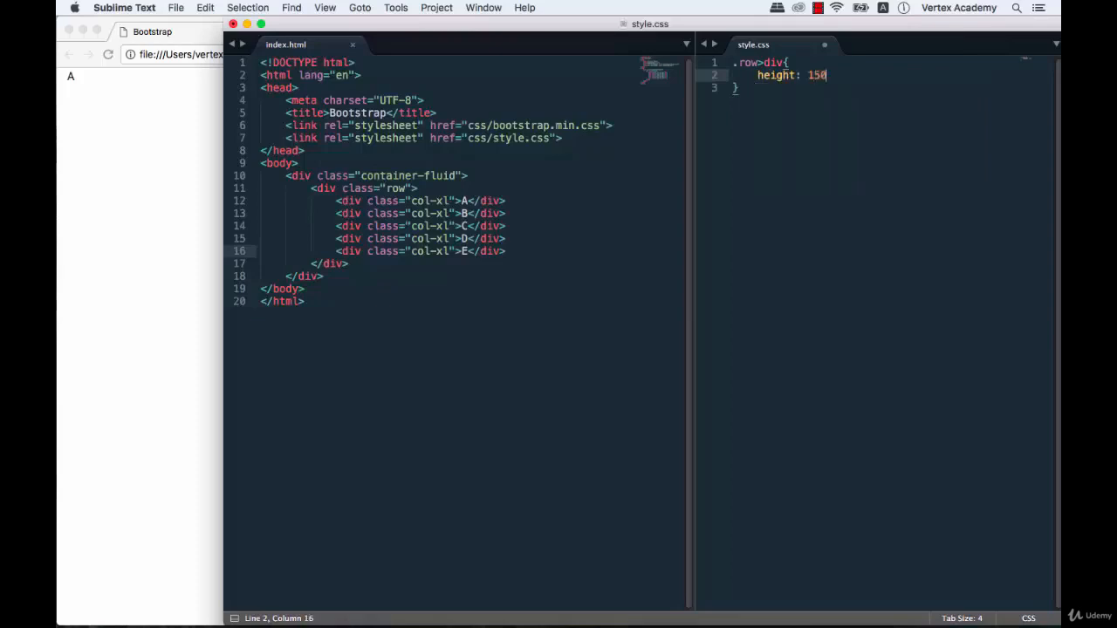
text(px;)
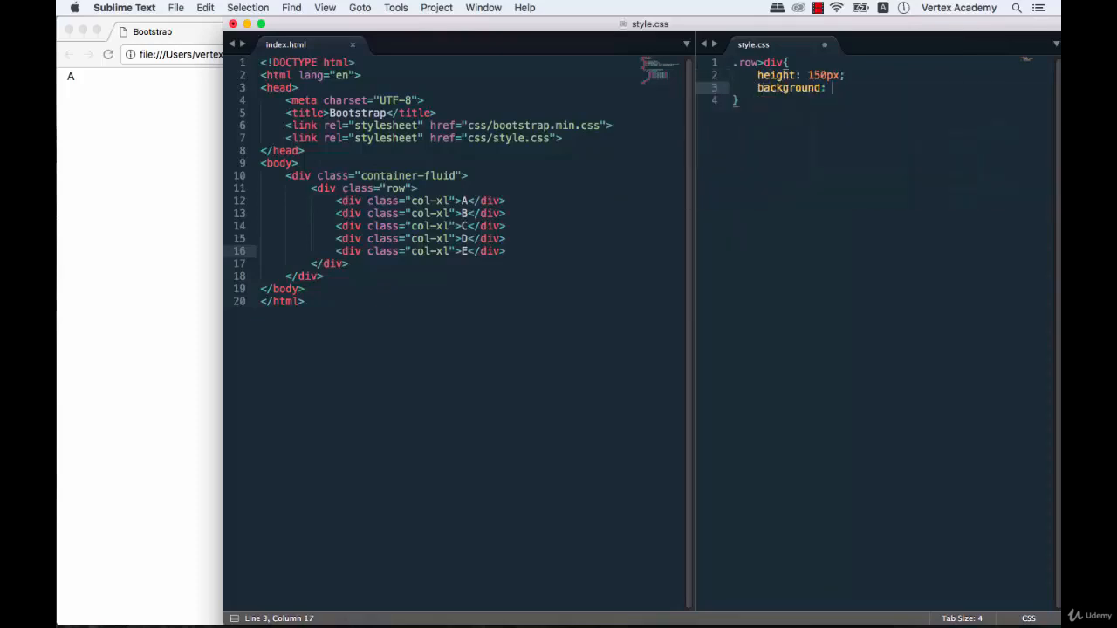
text(#ffff)
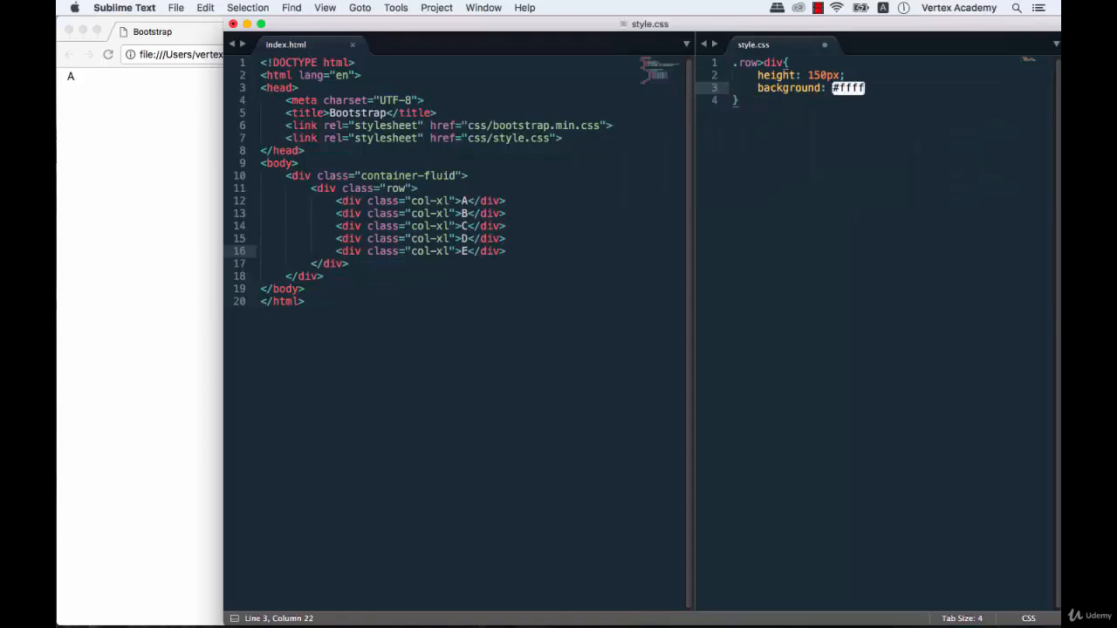
text(00;)
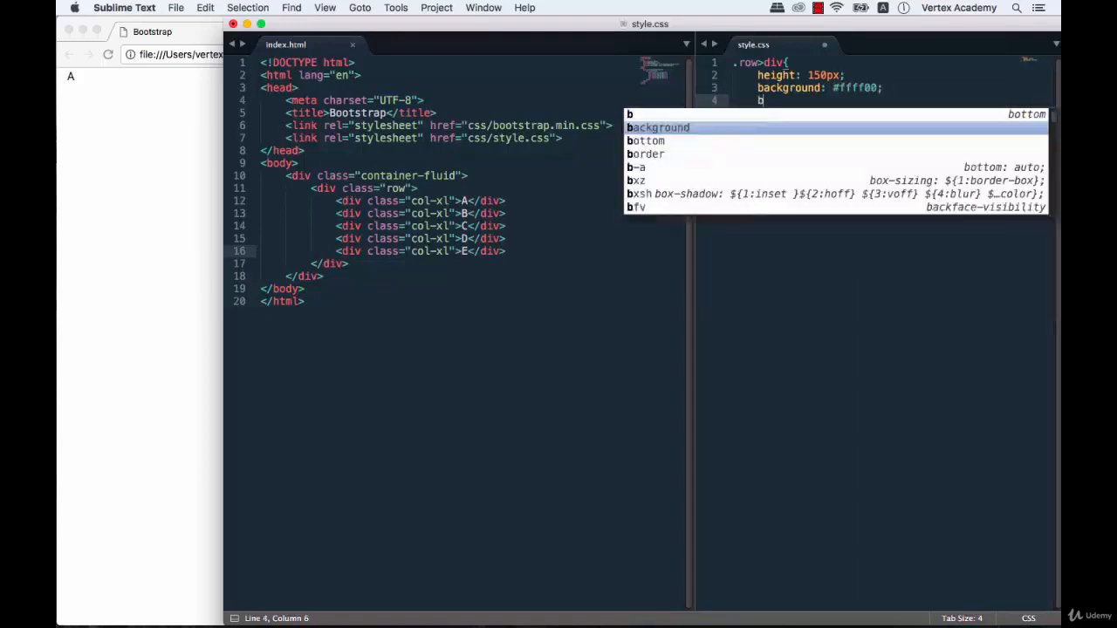
text(order: 1px s)
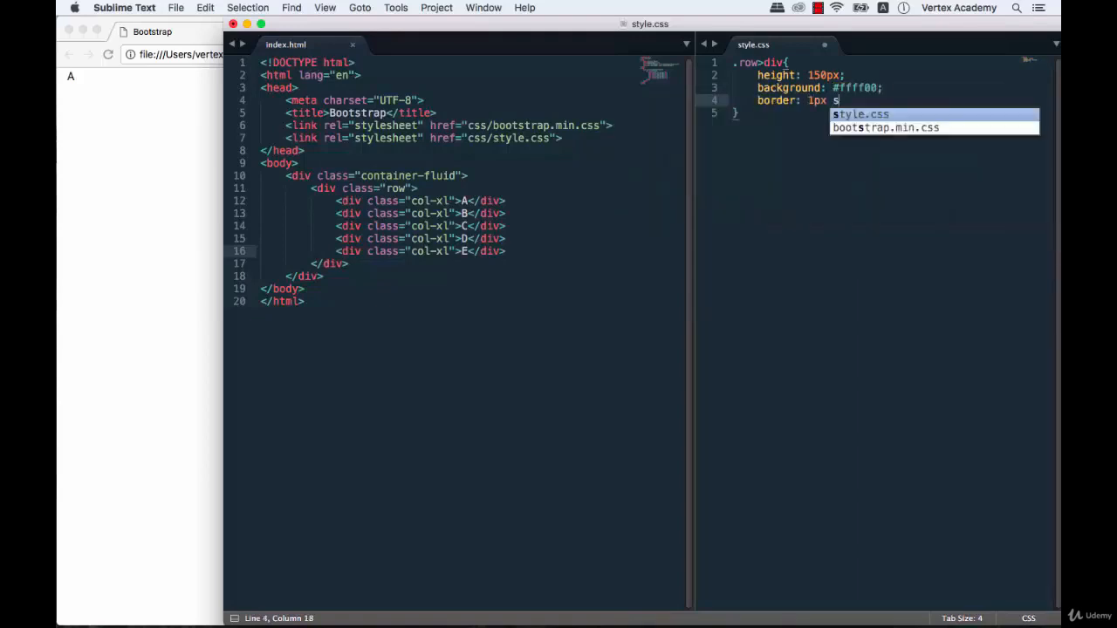
text(olid #)
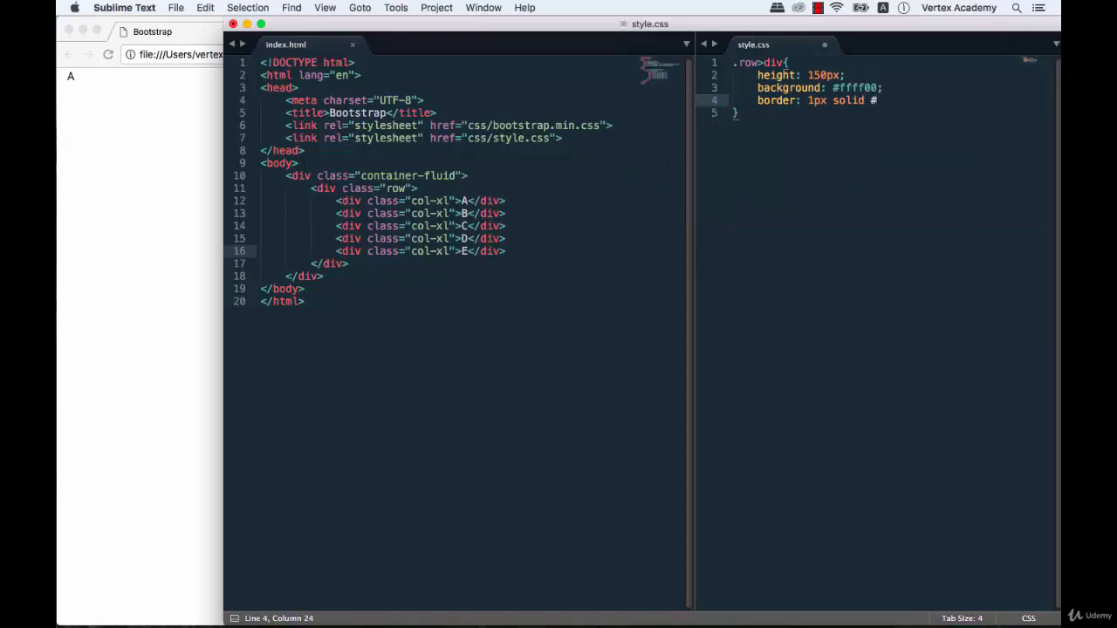
text(000)
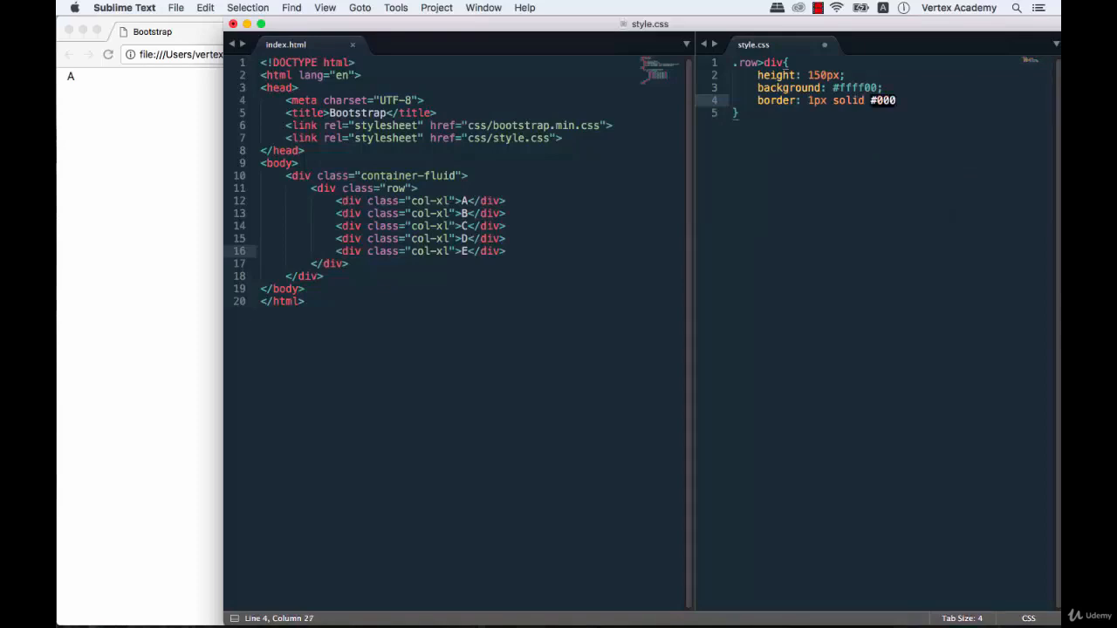
text(;)
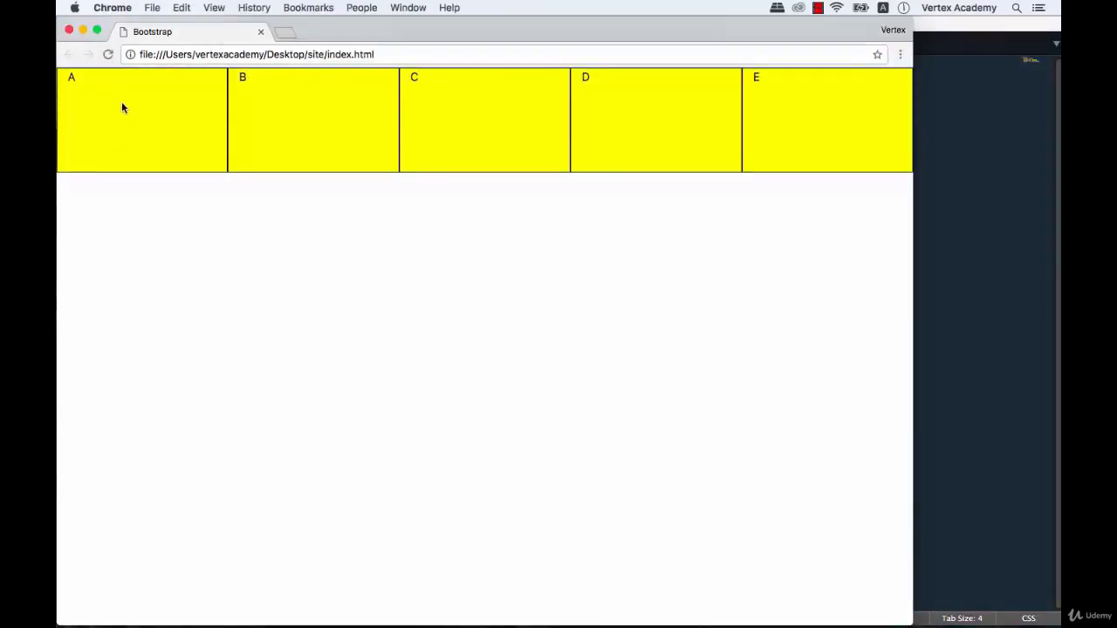
mouse_move(822, 133)
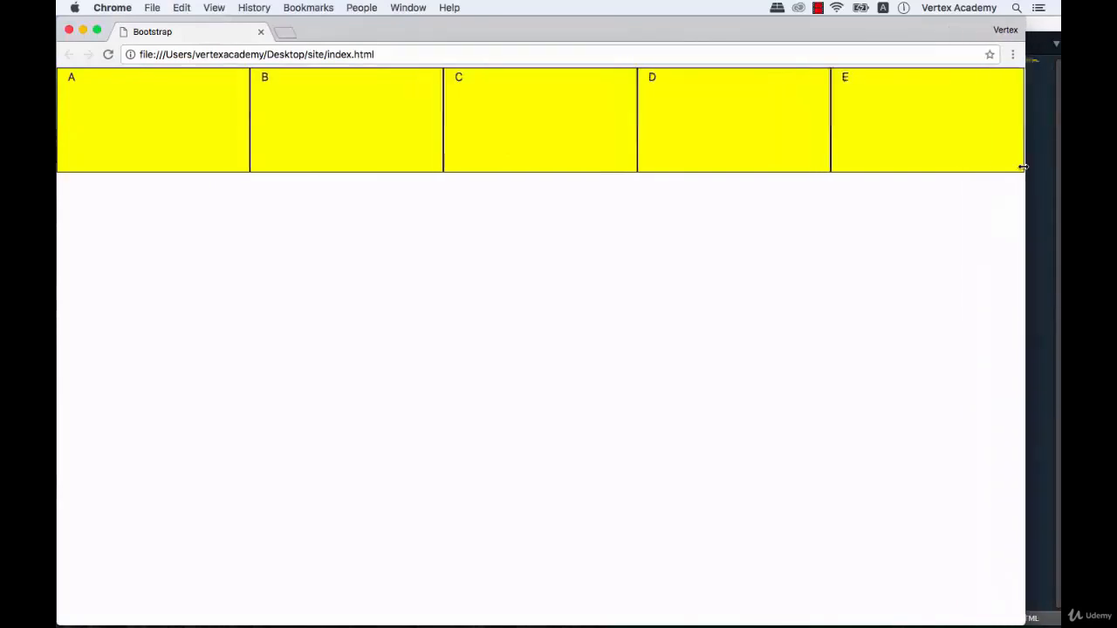
Step: Drag the Chrome window narrower in stages to watch the five columns shrink in one row
drag(1023, 166, 931, 162)
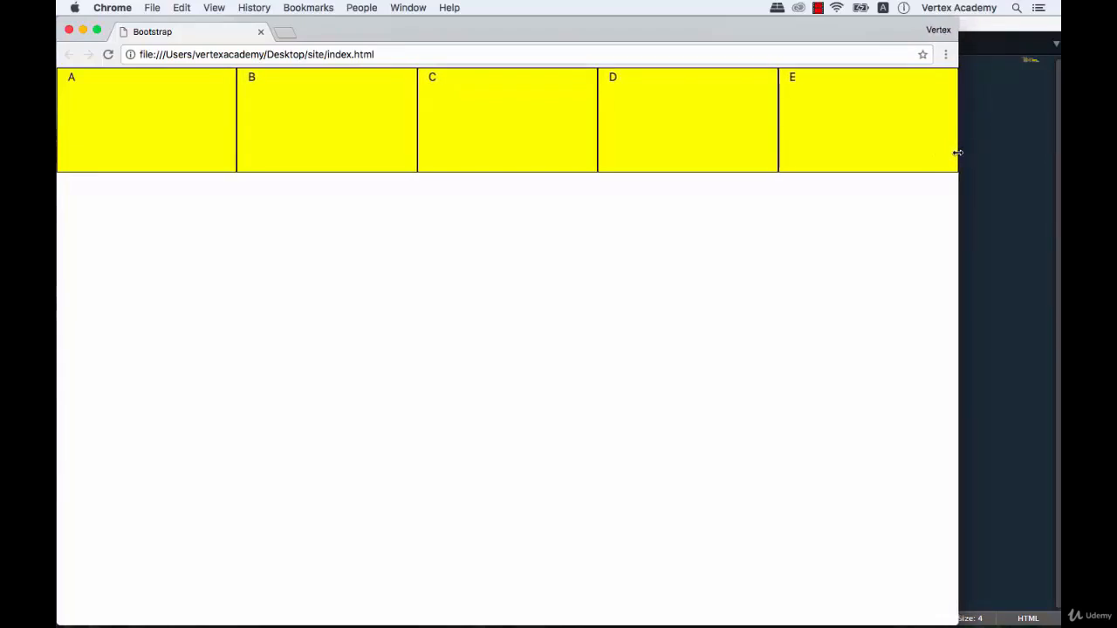
drag(958, 154, 841, 164)
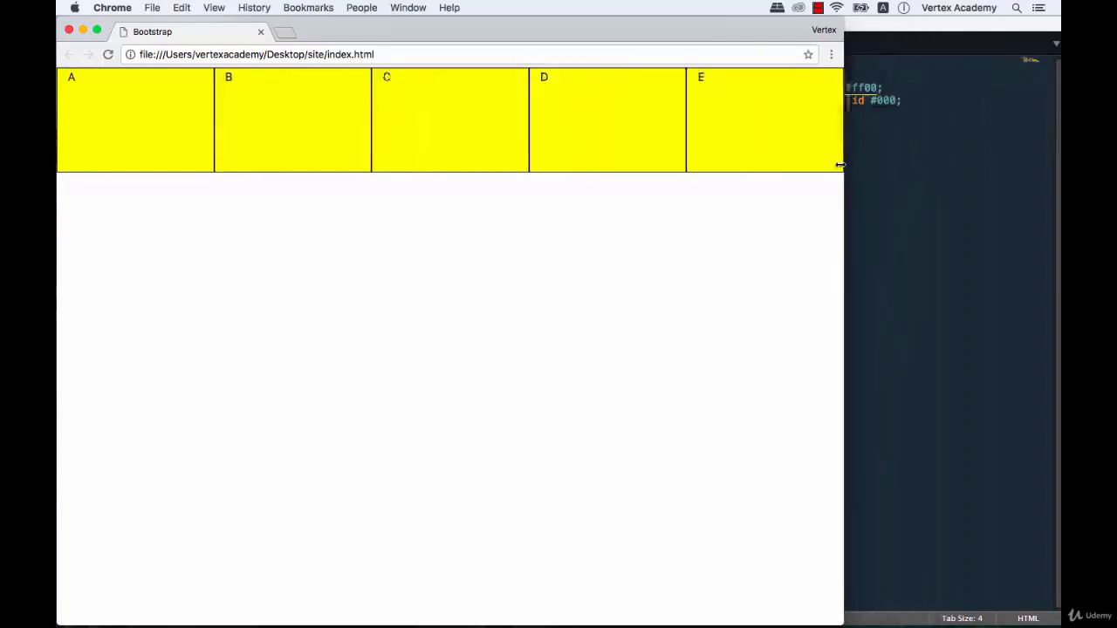
drag(841, 166, 705, 178)
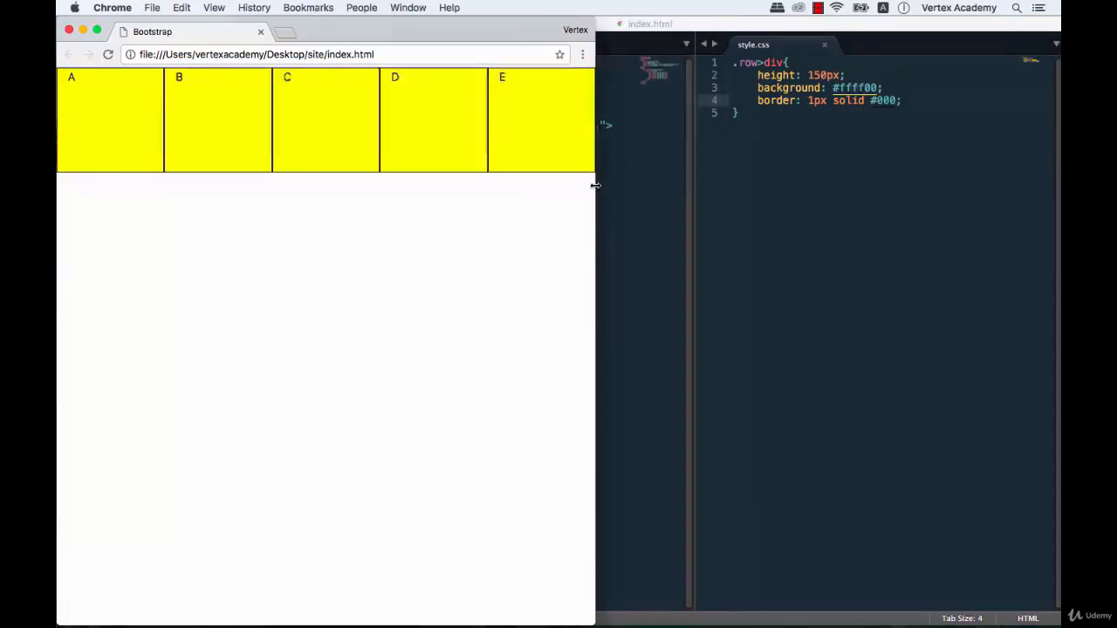
drag(596, 184, 649, 185)
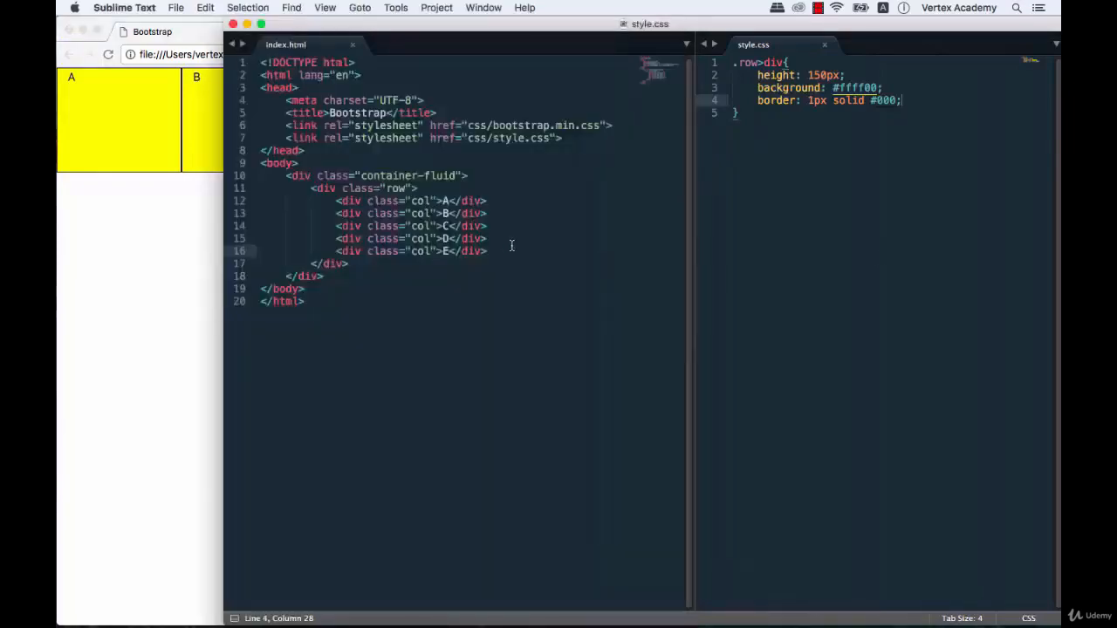
Step: Select the five lettered col divs and paste a copy below them inside the row
drag(336, 201, 487, 251)
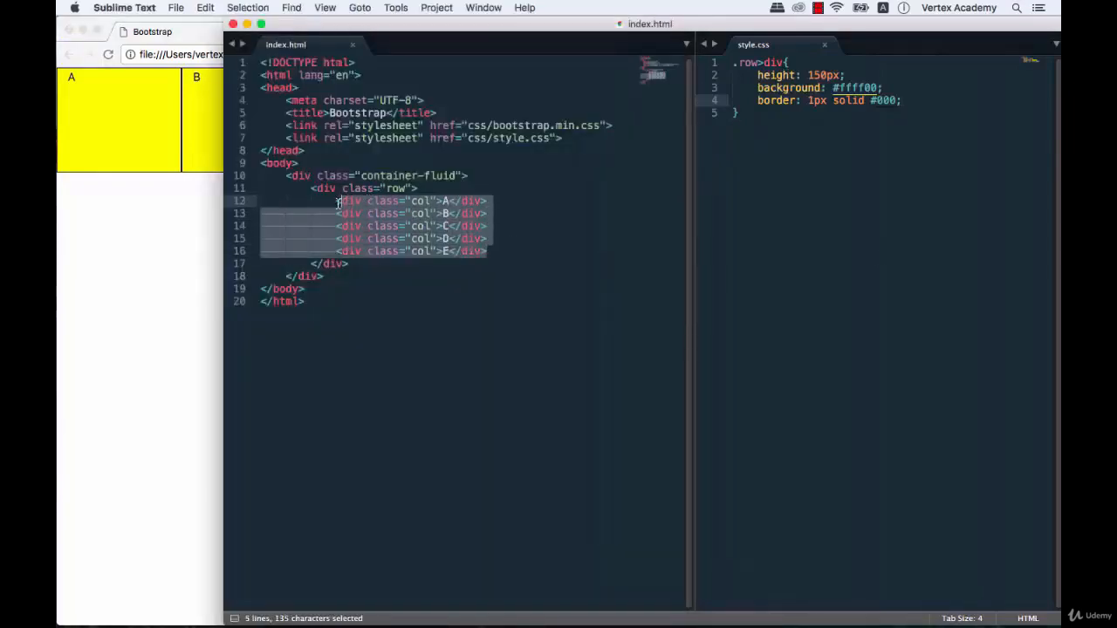
key(cmd+c)
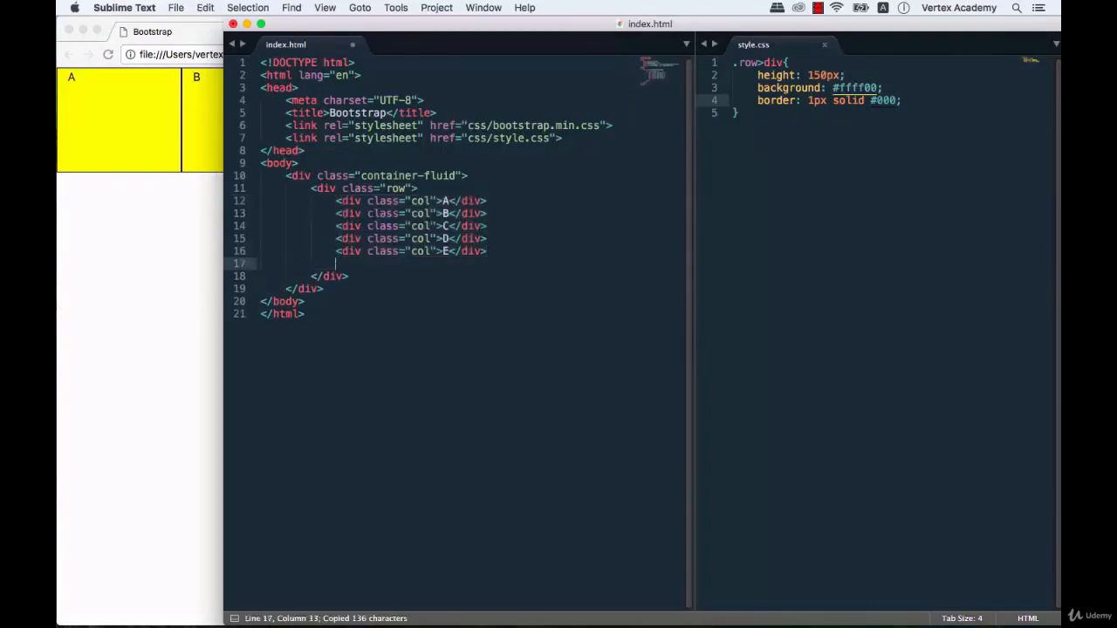
key(cmd+v)
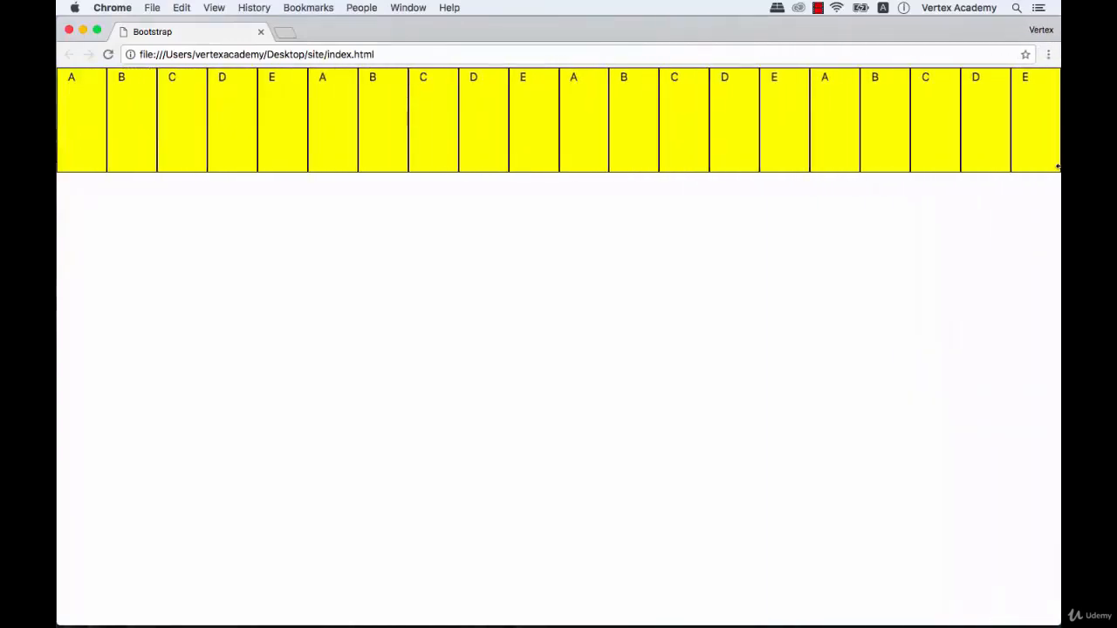
mouse_move(1033, 125)
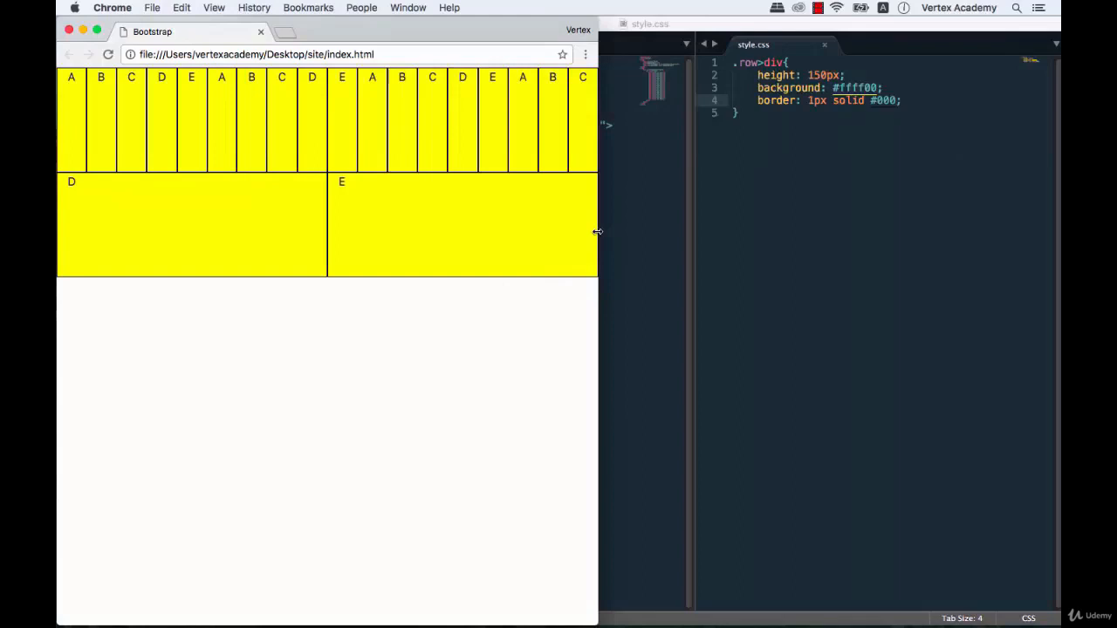
mouse_move(593, 98)
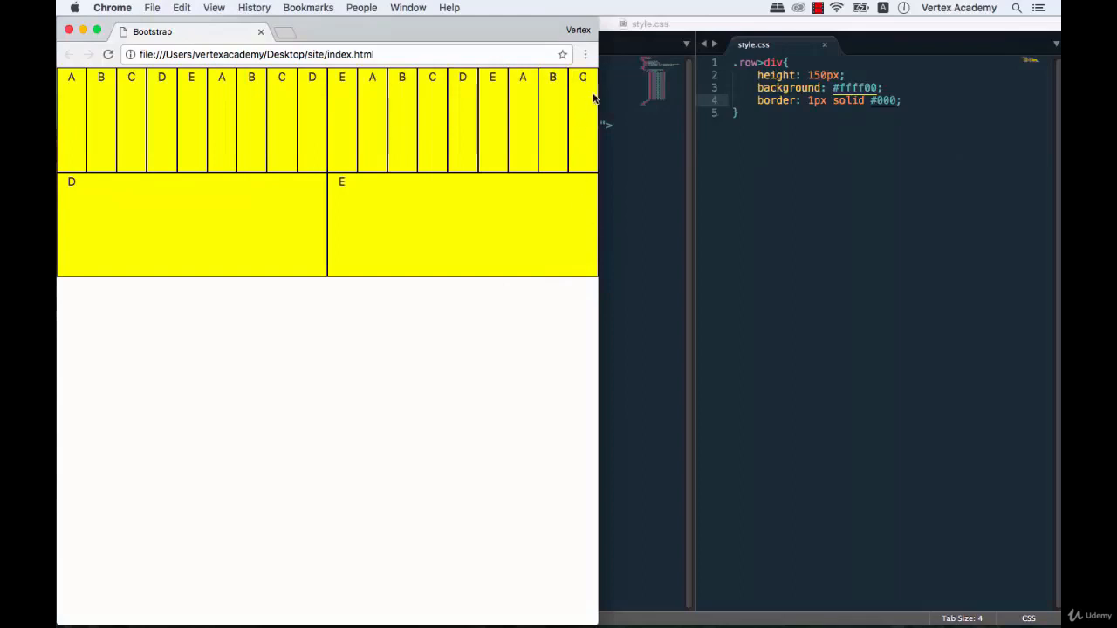
mouse_move(556, 159)
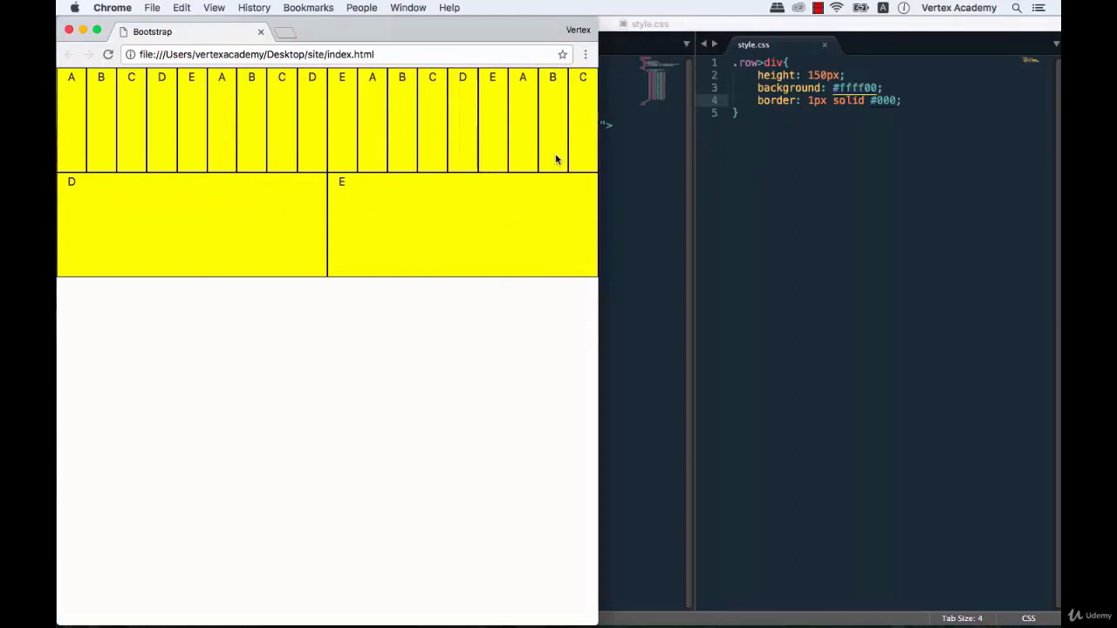
mouse_move(322, 239)
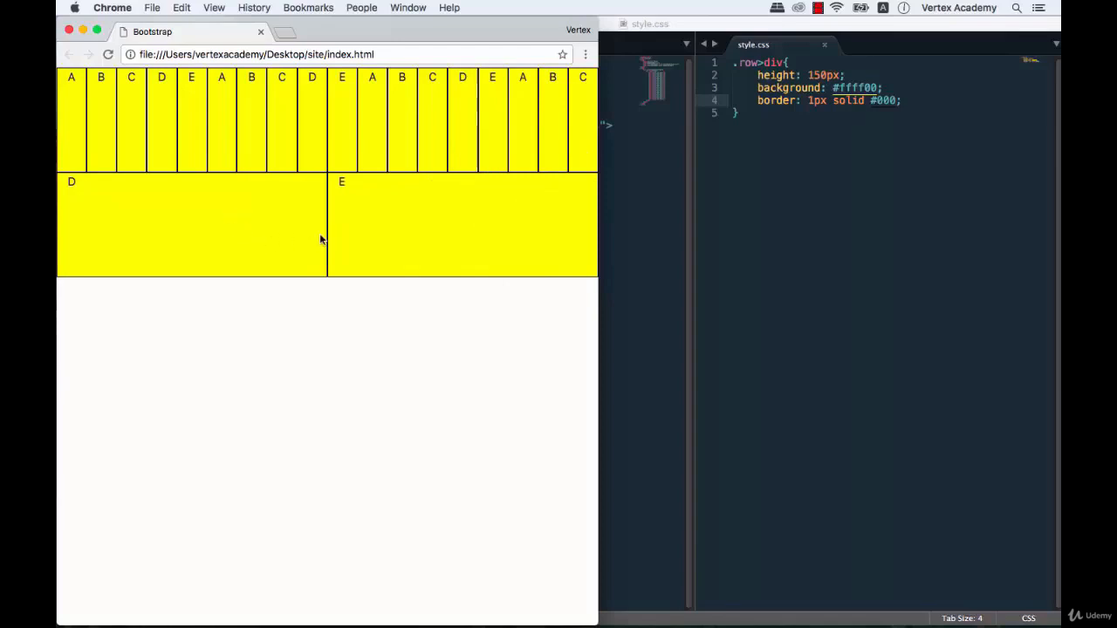
mouse_move(596, 253)
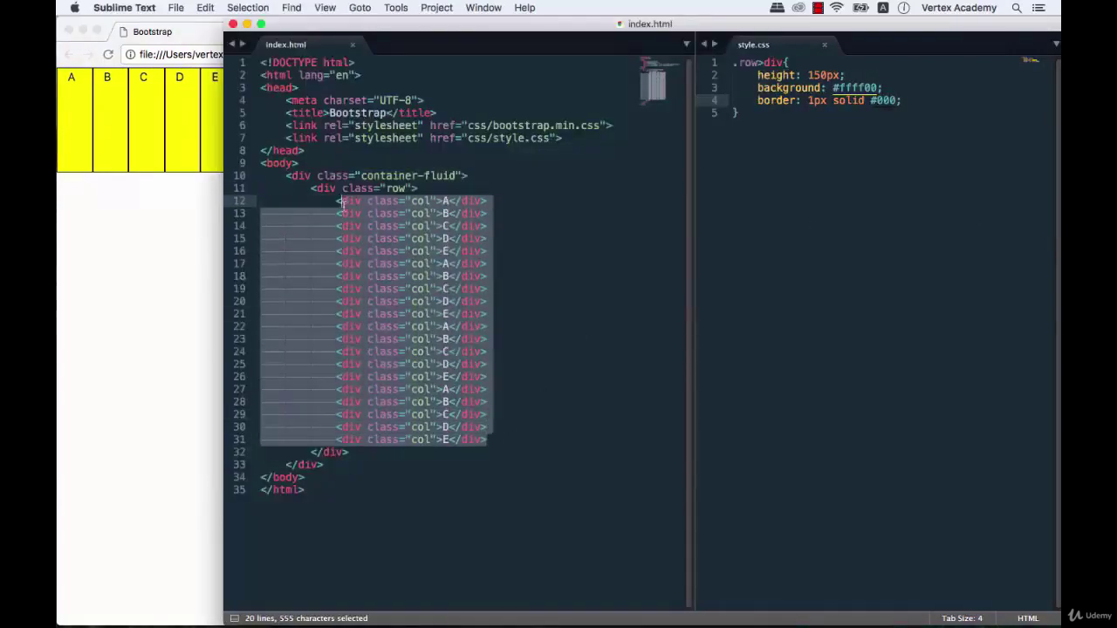
Step: Delete the lettered columns and start a col-xl-5 div via Emmet
key(delete)
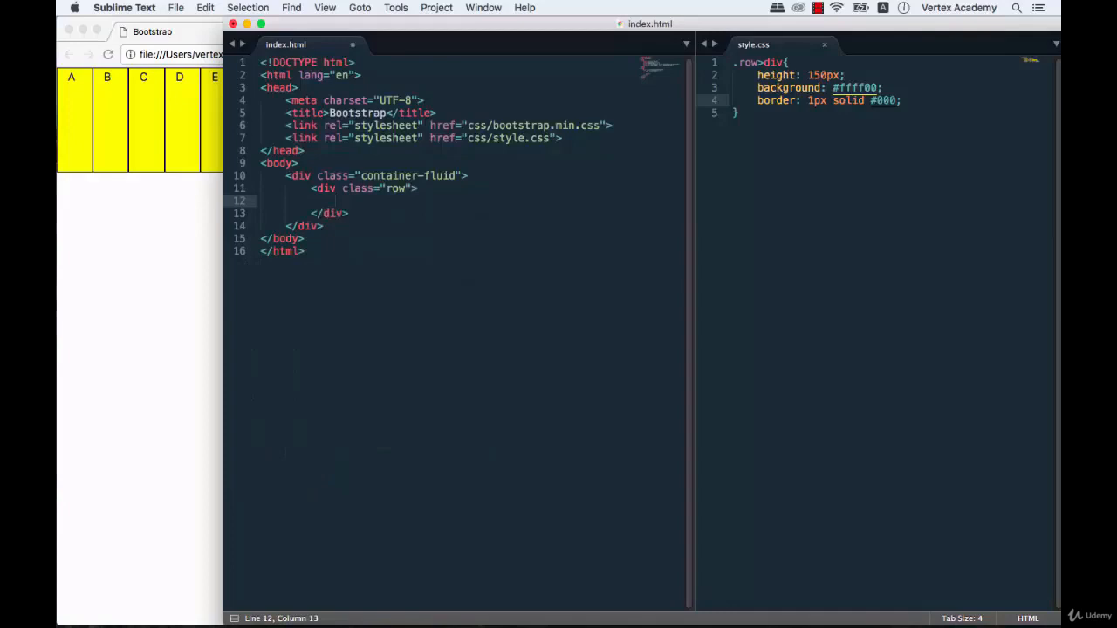
text(.col)
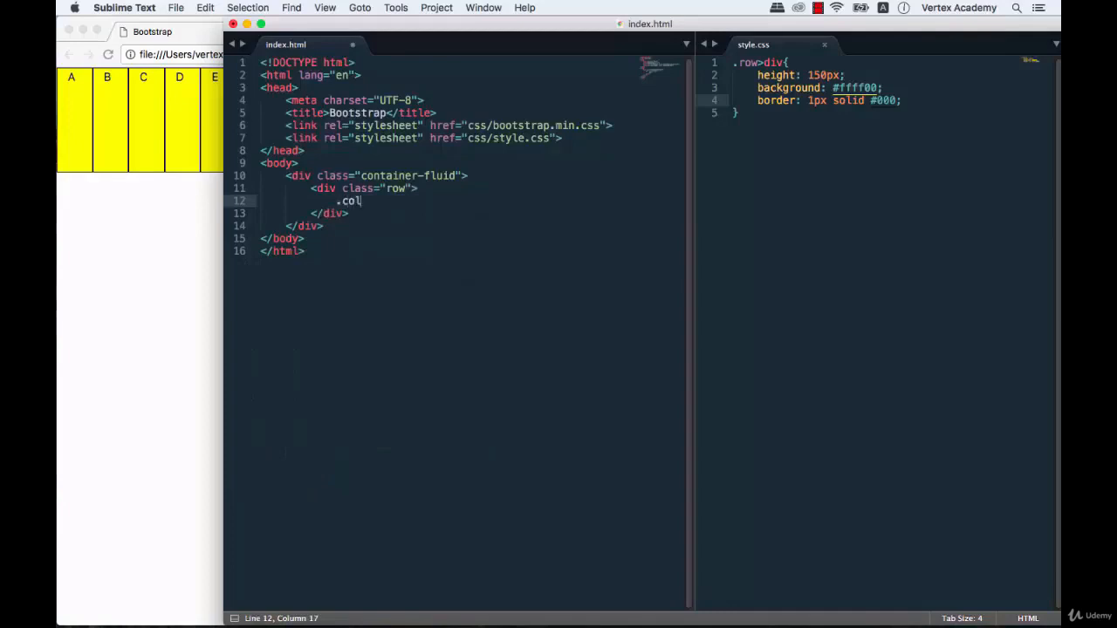
text(-xl-5"></div>)
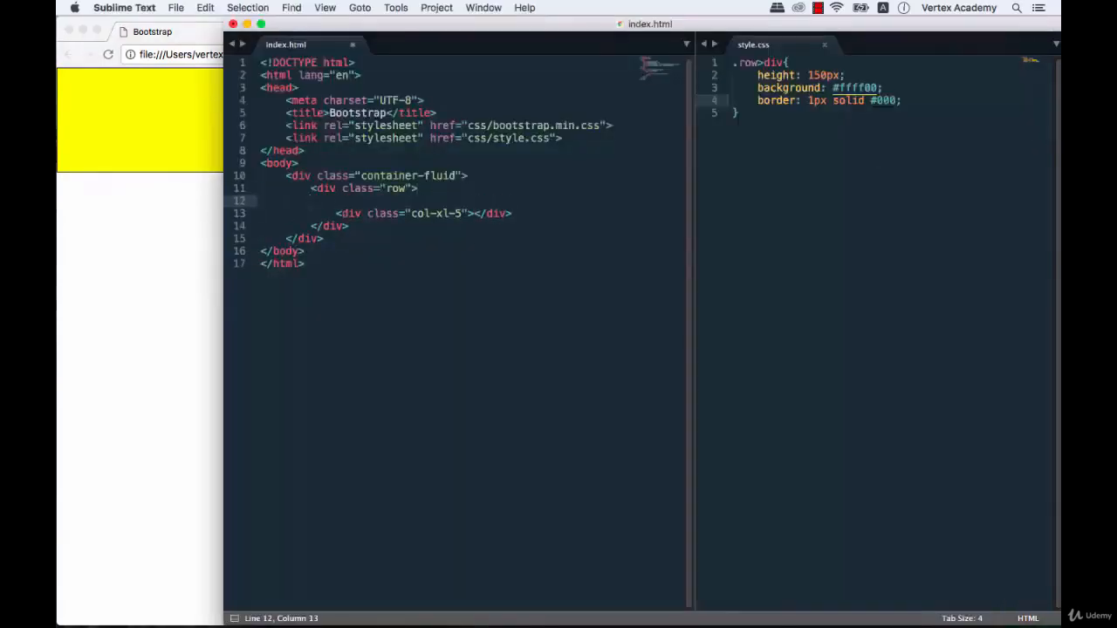
Step: Add plain col divs on either side so the row reads col, col-xl-5, col
text(.col)
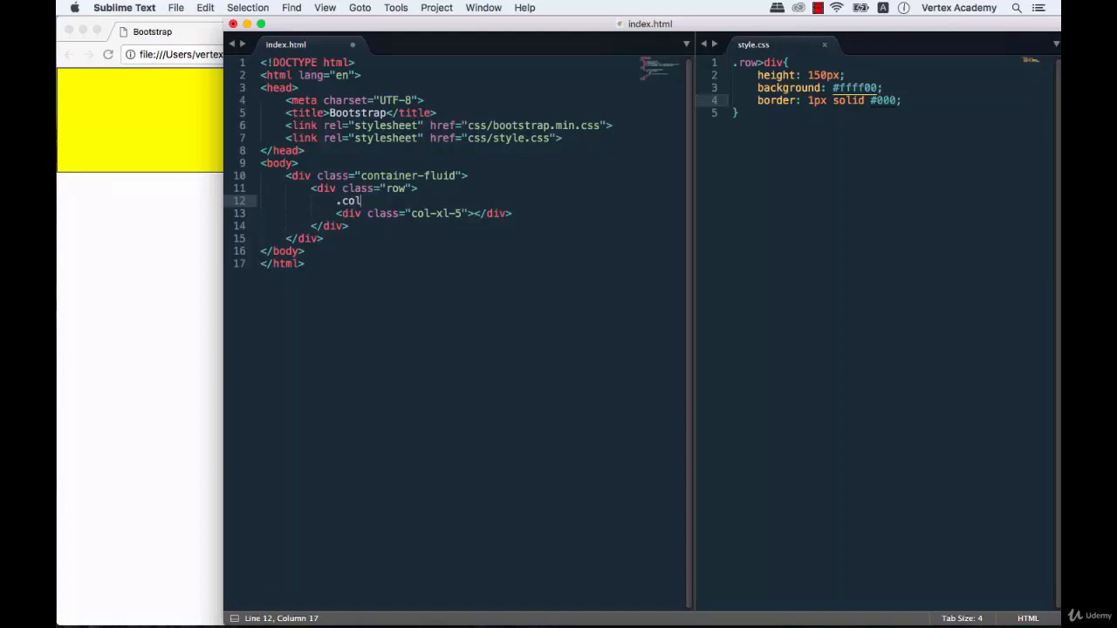
key(Tab)
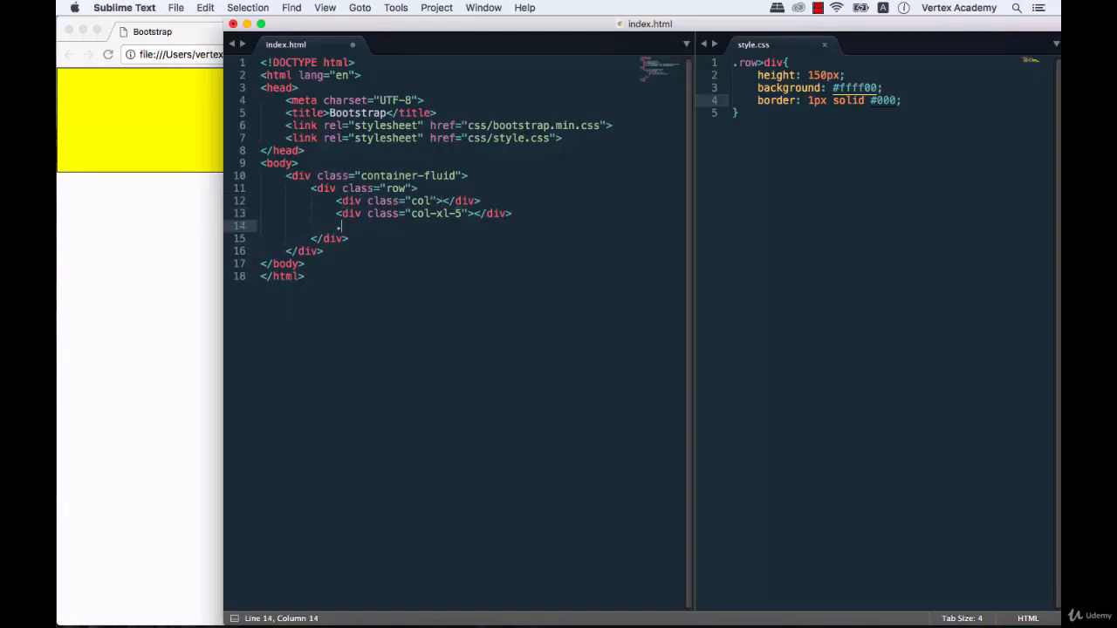
text(<div class="col"></div>)
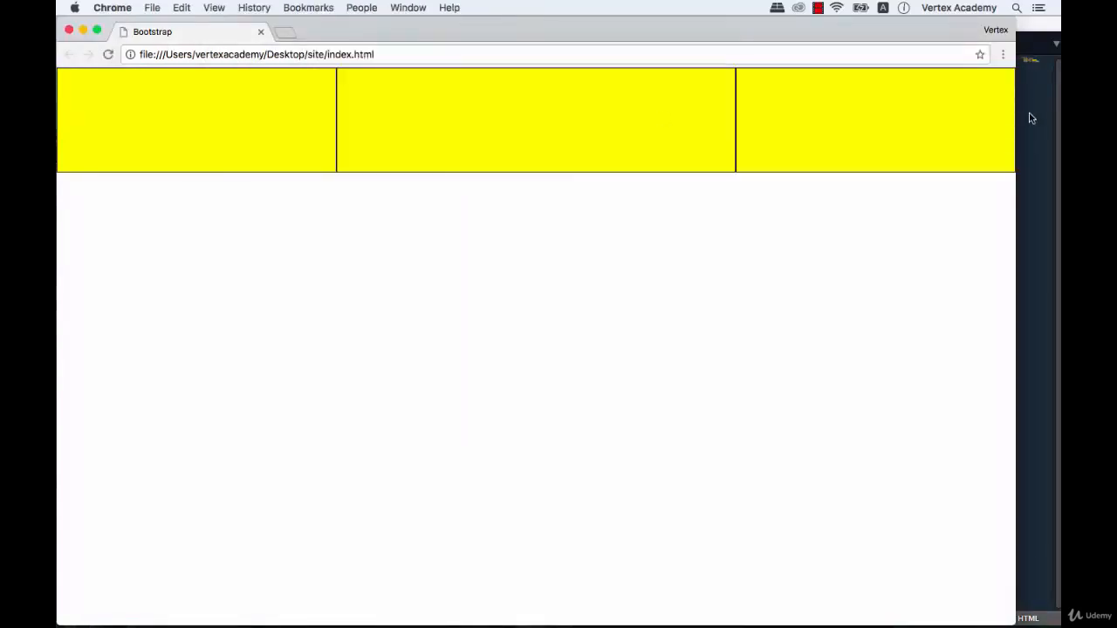
mouse_move(932, 91)
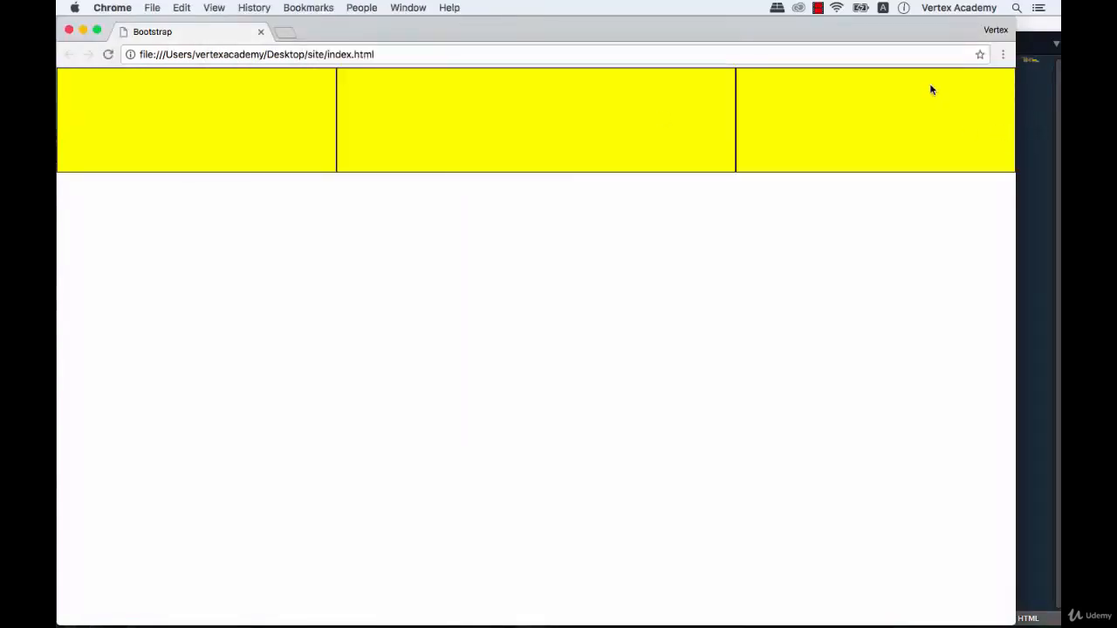
mouse_move(1035, 122)
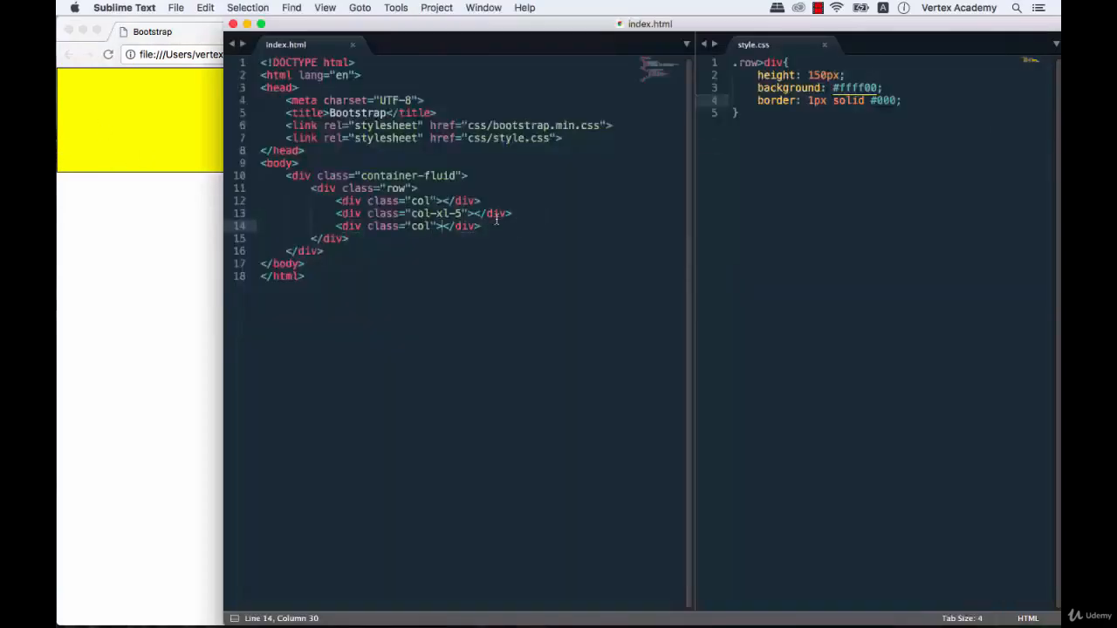
Step: Change the yellow rule's selector from .row>div to .col-xl-5
click(770, 63)
text(.col-x{)
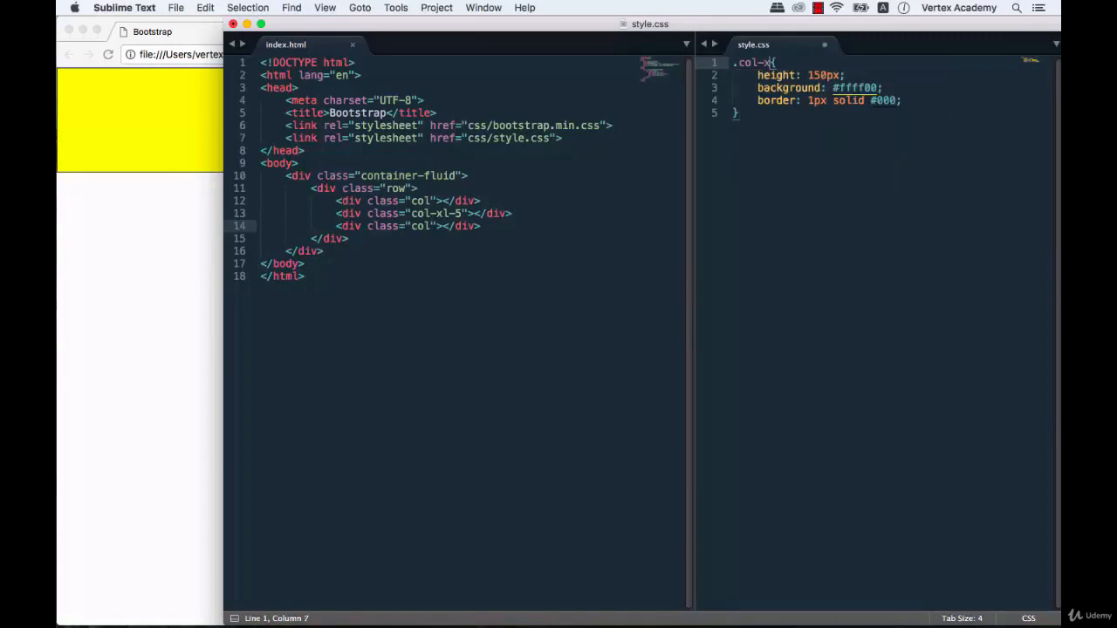
text(l-5)
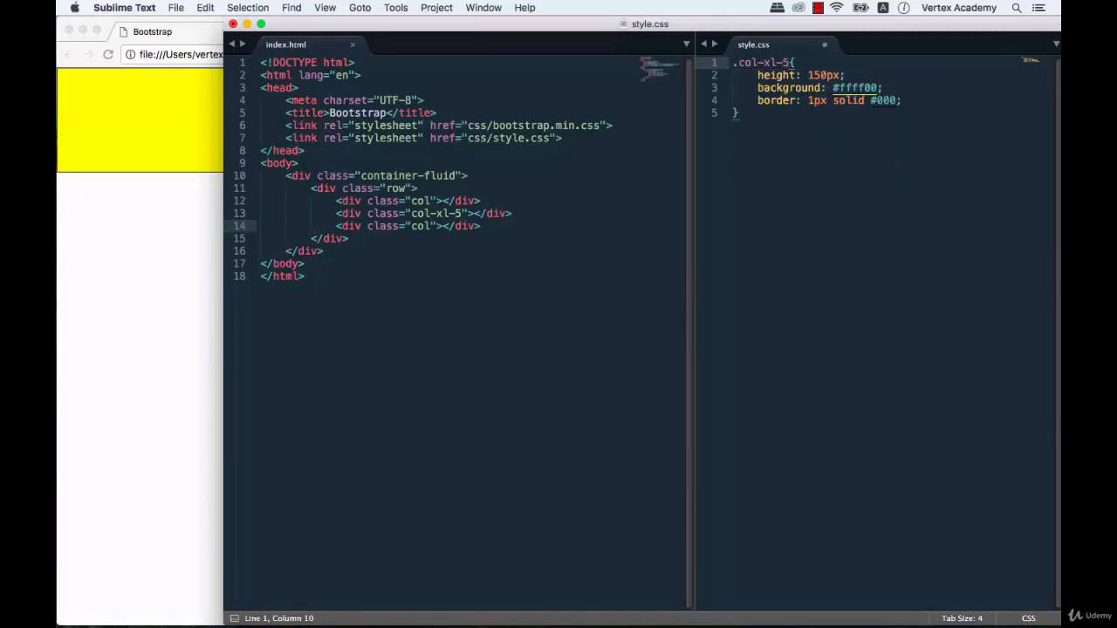